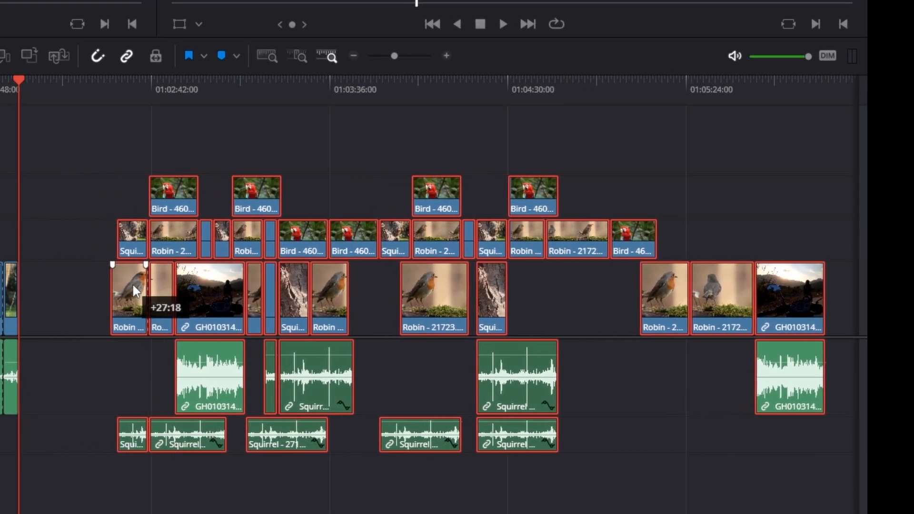
mouse_move(107, 293)
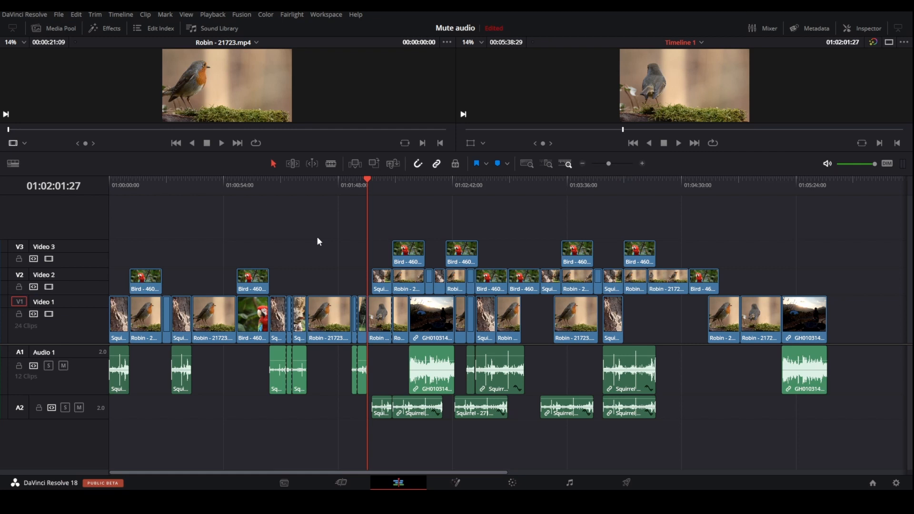
mouse_move(490, 227)
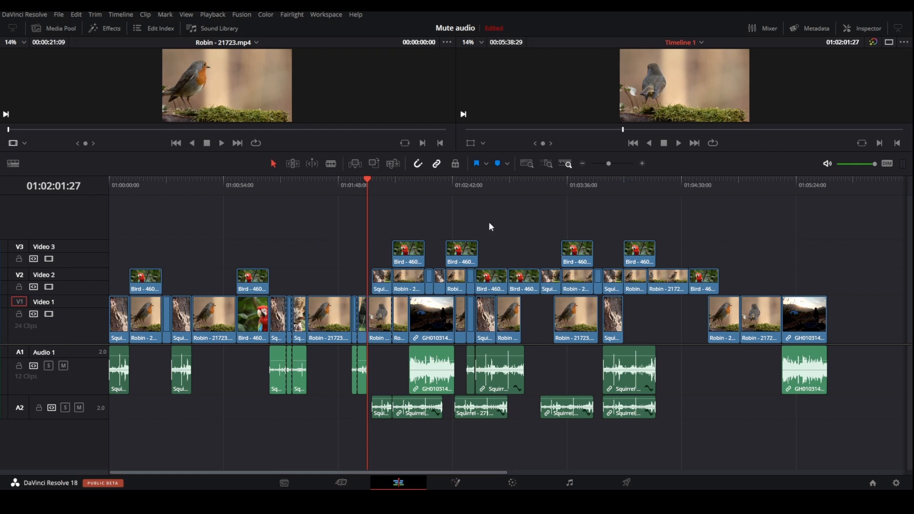
mouse_move(532, 223)
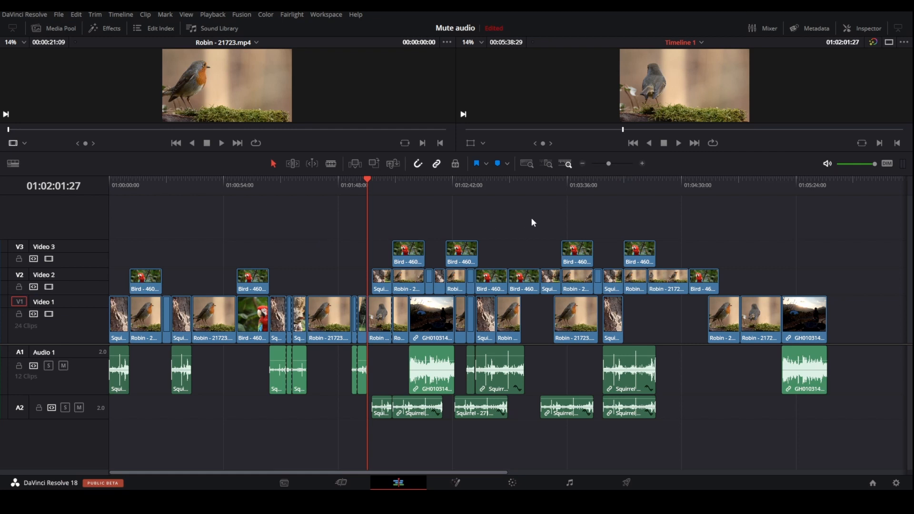
mouse_move(572, 194)
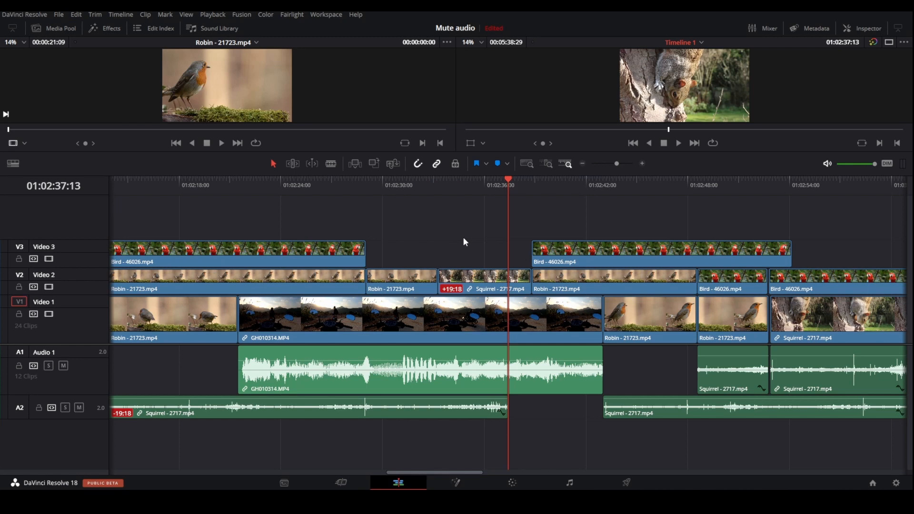
Fit the entire edit into the timeline view with Shift+Z.
key("shift+z")
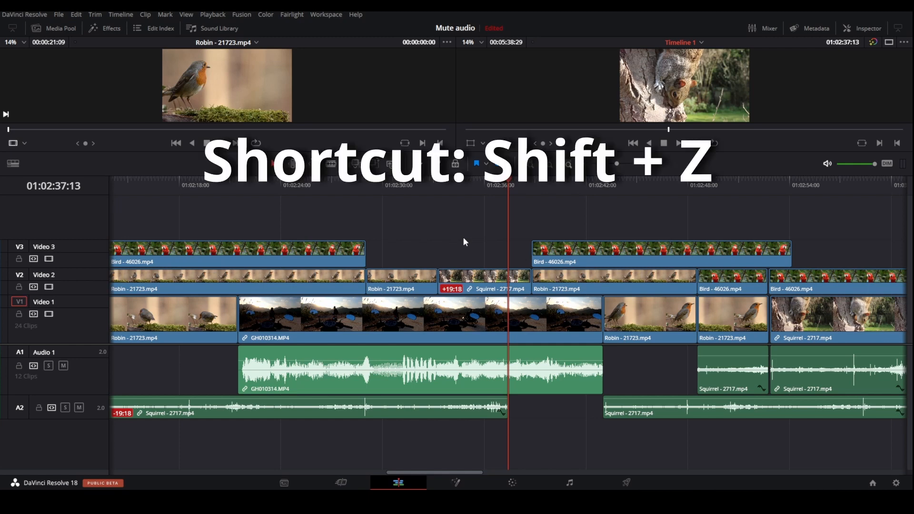
key("shift+z")
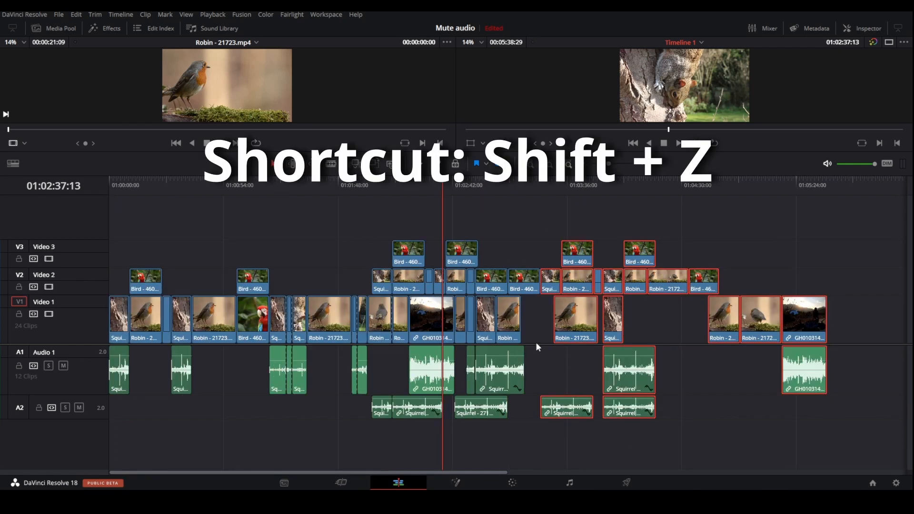
key("shift+z")
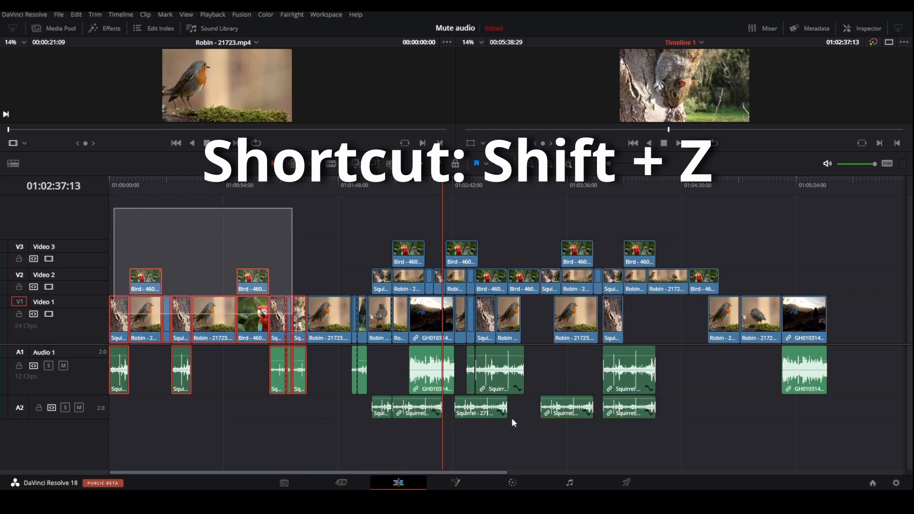
key("shift+z")
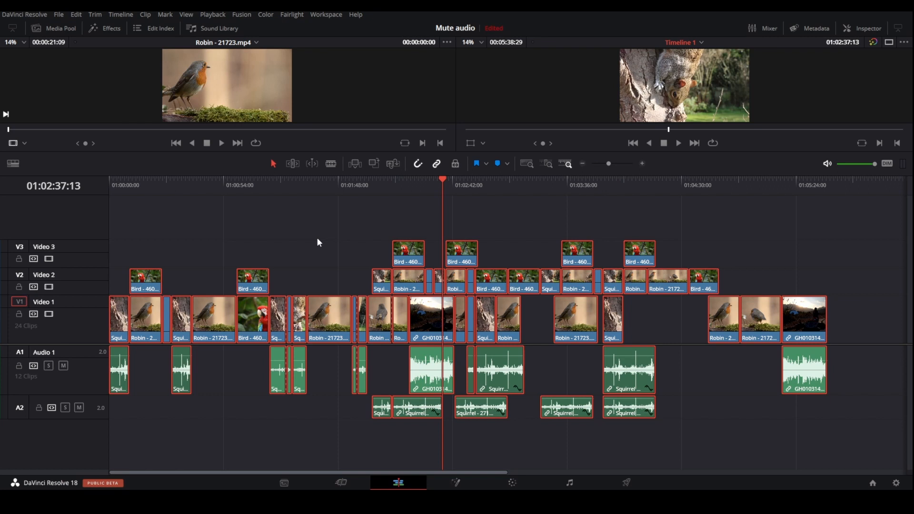
mouse_move(604, 195)
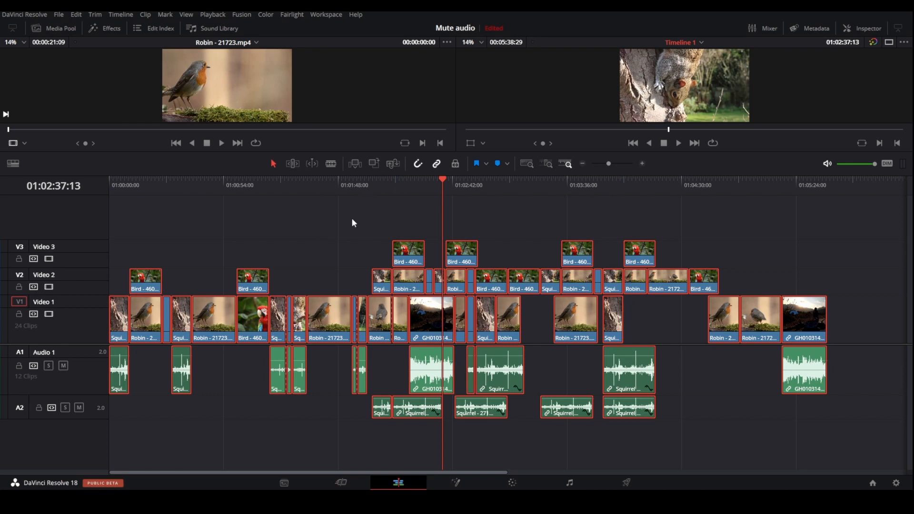
Clear the selection, reposition the playhead, and select all later clips with Alt+Y.
left_click(358, 185)
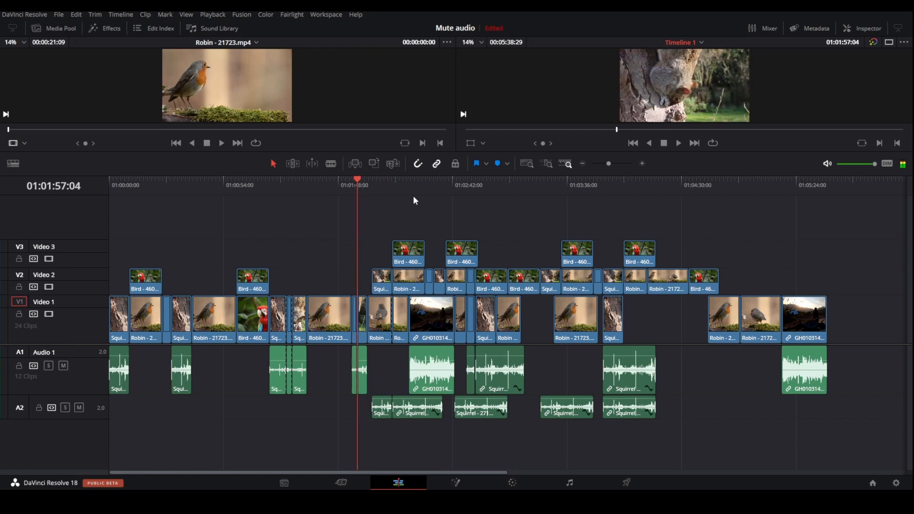
mouse_move(384, 234)
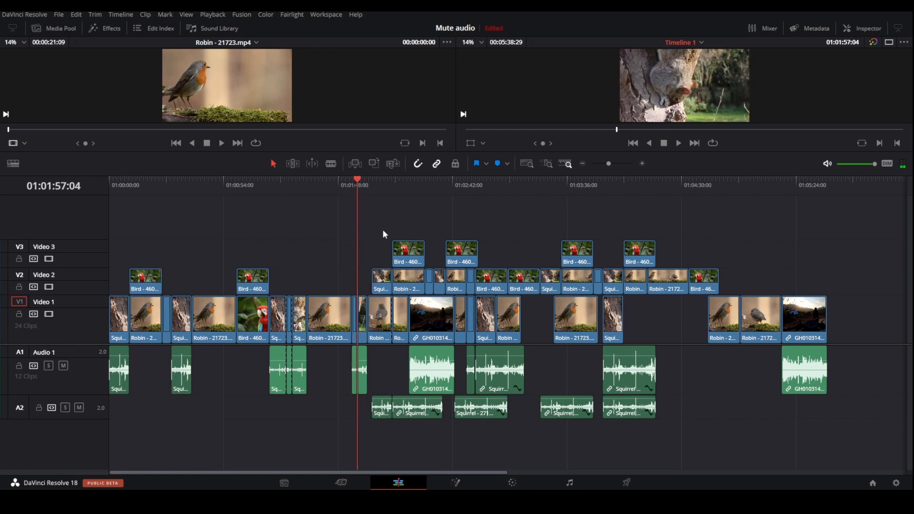
mouse_move(366, 180)
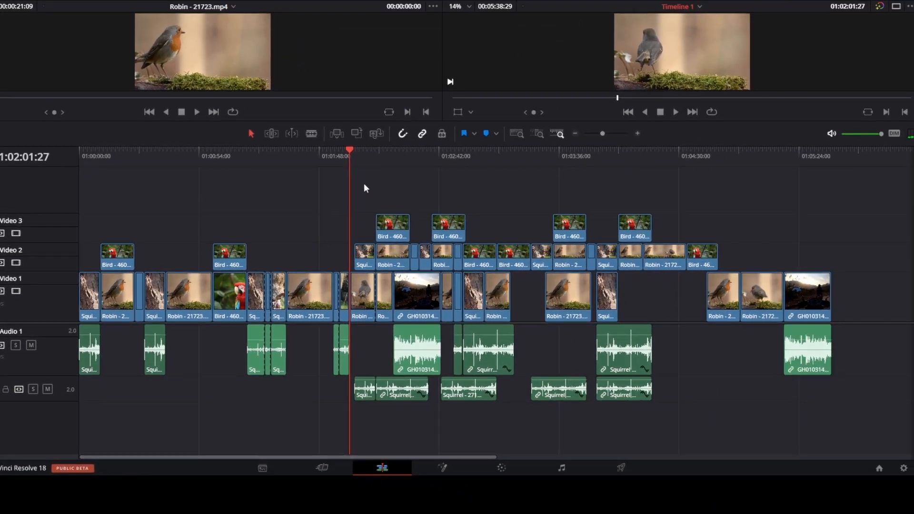
key("alt+y")
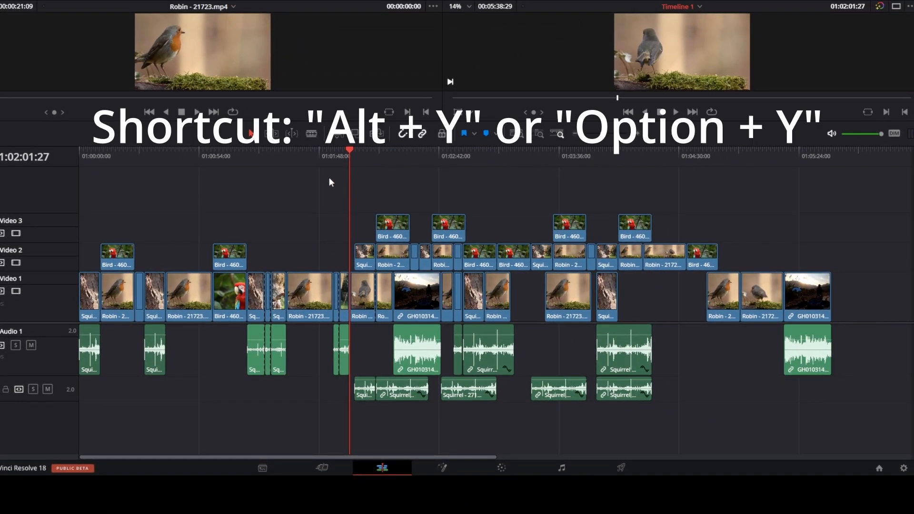
key("alt+y")
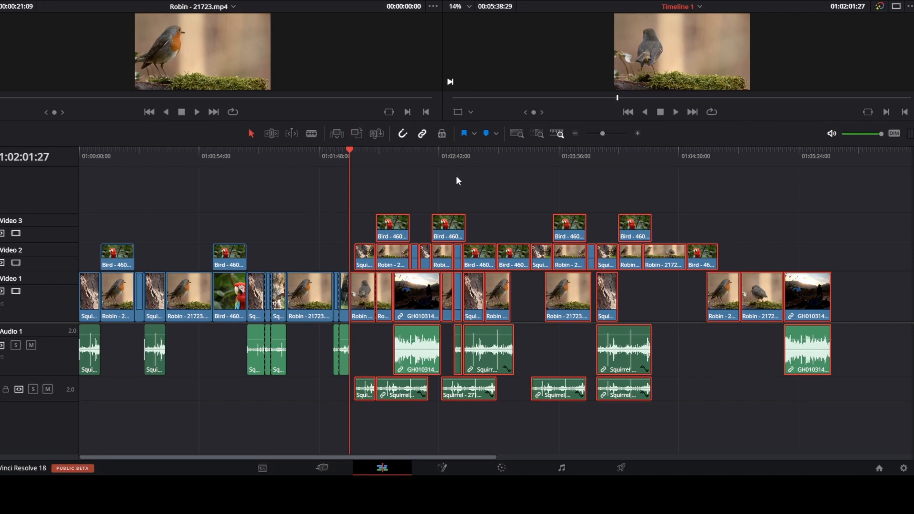
mouse_move(456, 358)
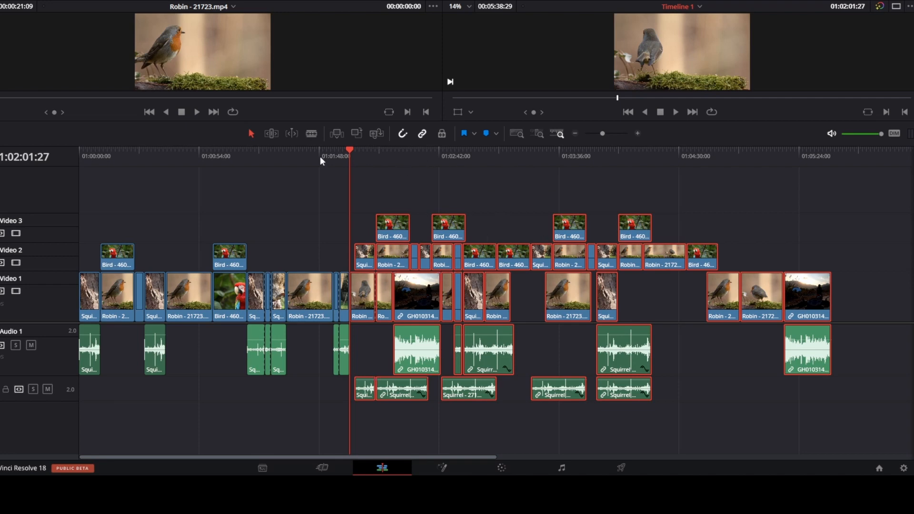
mouse_move(360, 288)
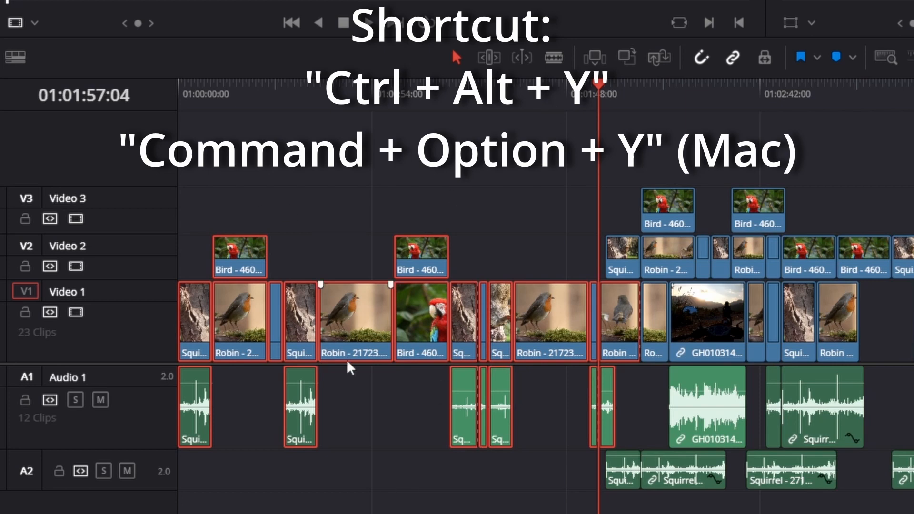
mouse_move(373, 478)
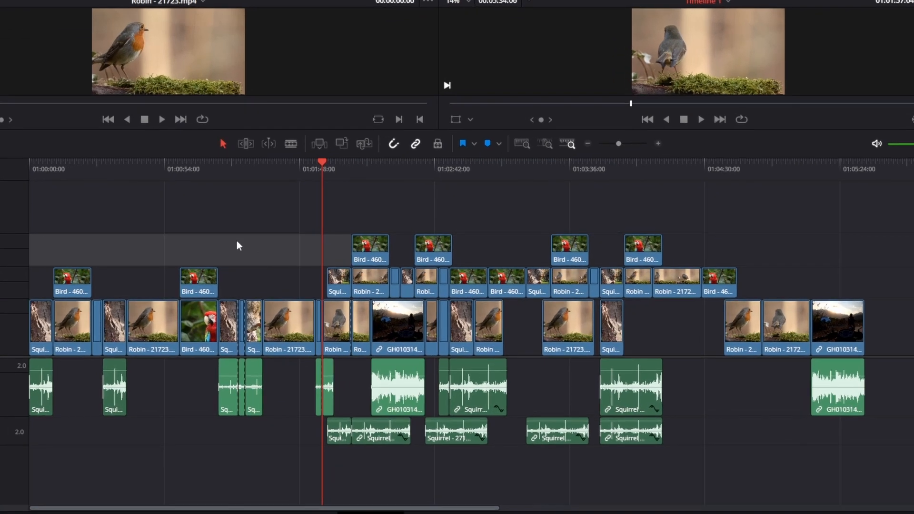
Select all clips across every video and audio track with Ctrl+A.
key("ctrl+a")
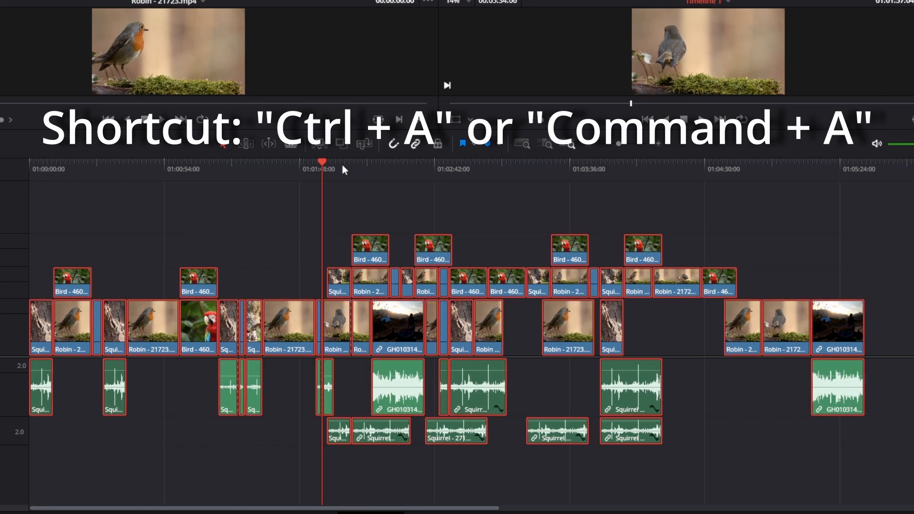
mouse_move(283, 302)
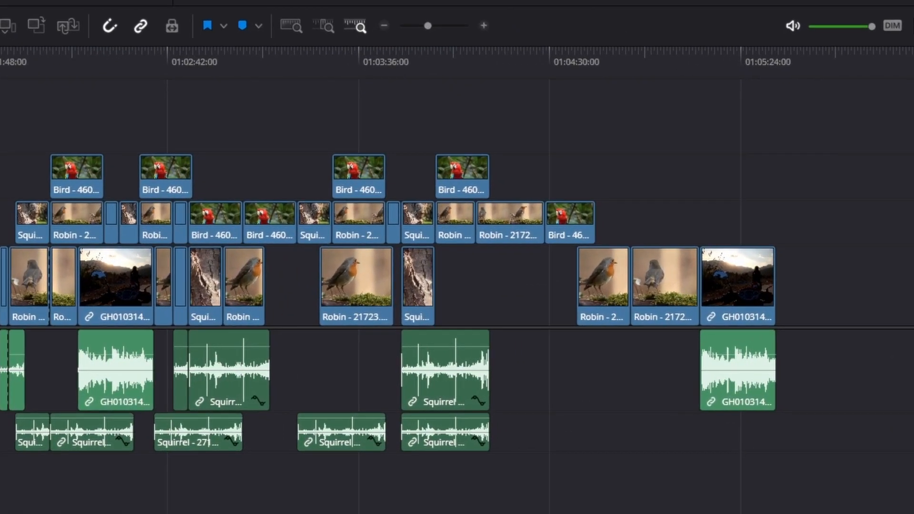
mouse_move(635, 148)
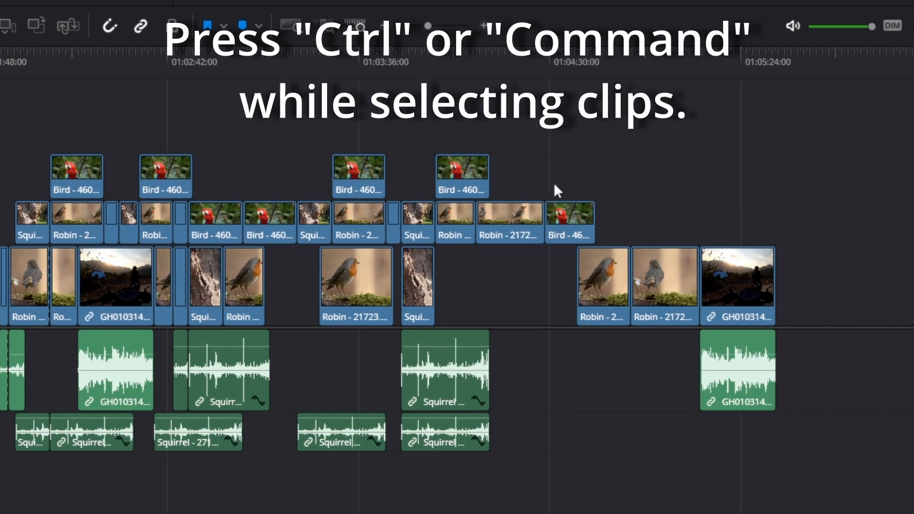
Add a clip to the selection with Ctrl-click.
left_click(508, 223)
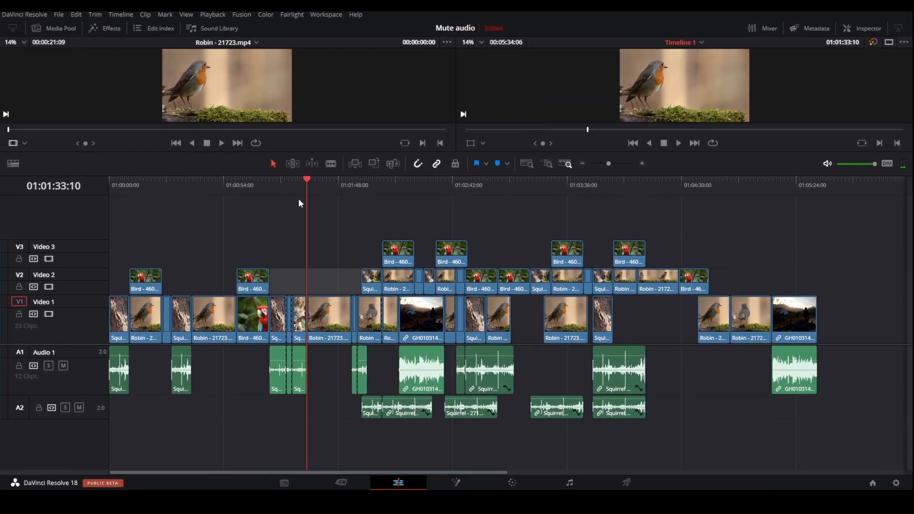
Select the following Video 1 clips with Y and place a Robin clip ahead of Squirrel.
key("y")
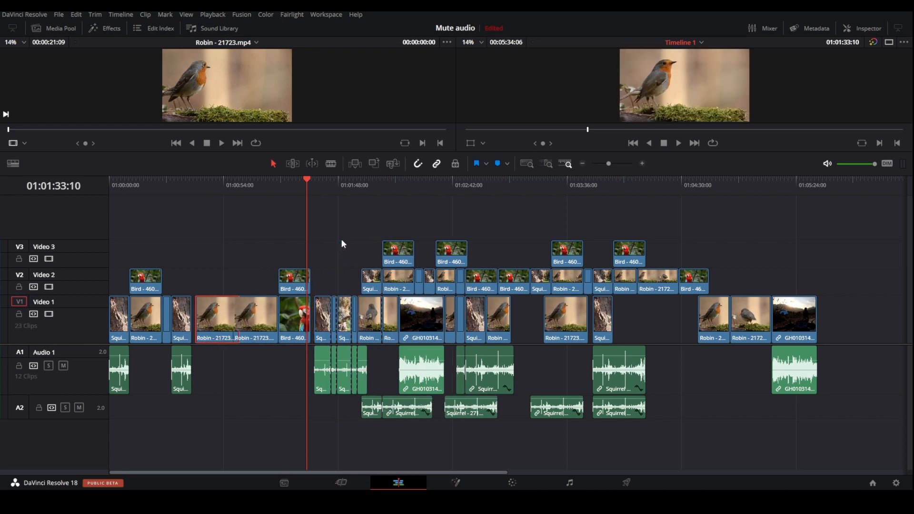
left_click(183, 320)
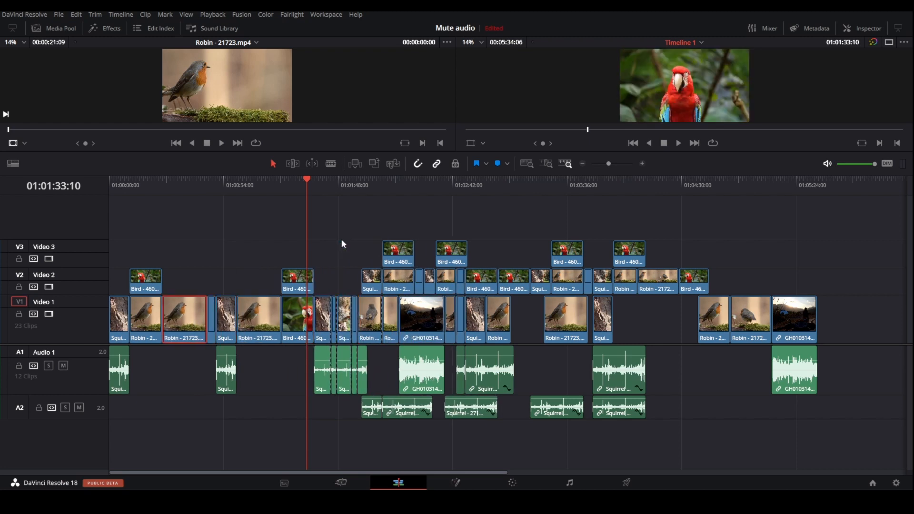